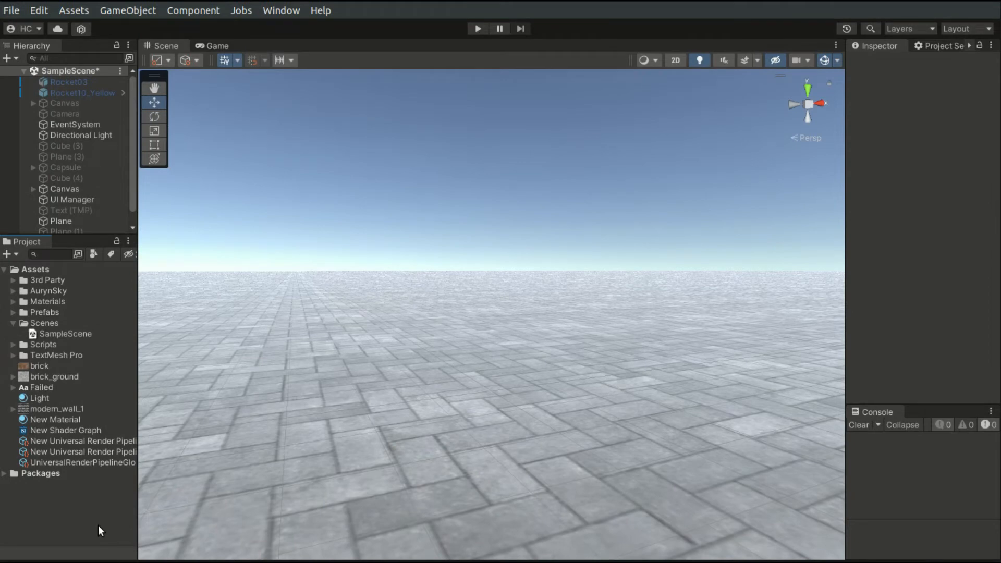
Step: Create a new Render Texture asset in the Assets folder with default 256×256 settings
{"action": "right_click", "coordinate": [99, 531]}
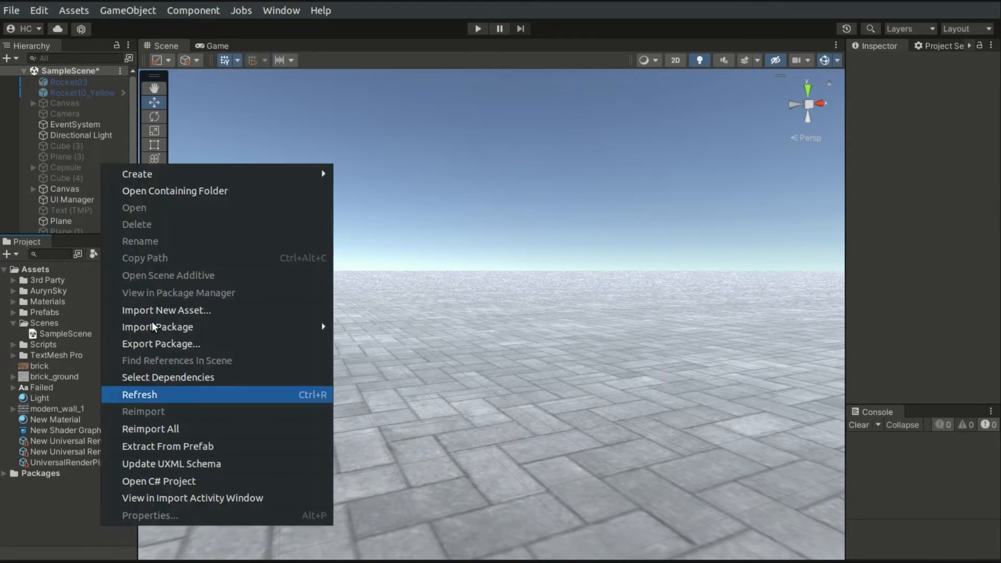
{"action": "left_click", "coordinate": [138, 174]}
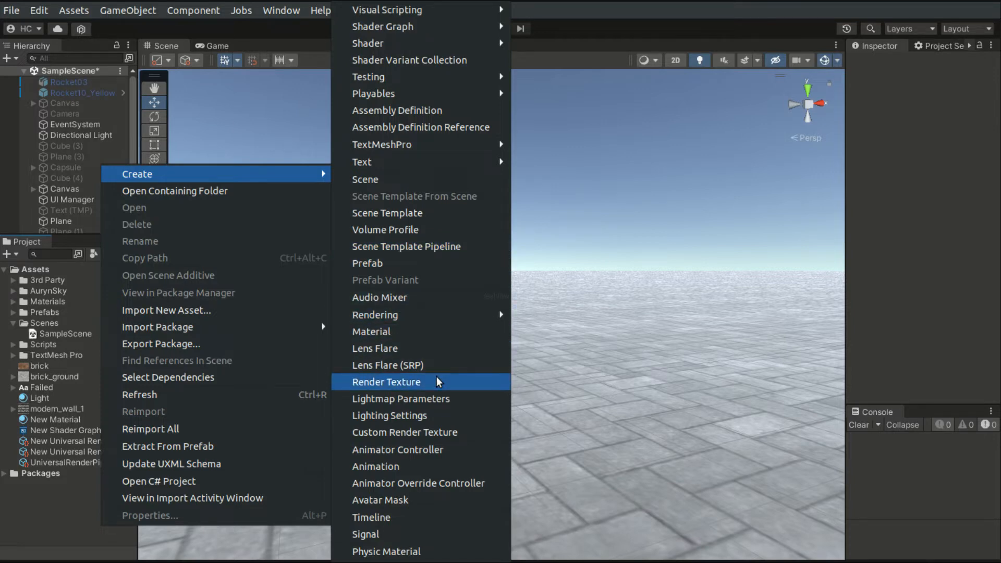
{"action": "left_click", "coordinate": [386, 382]}
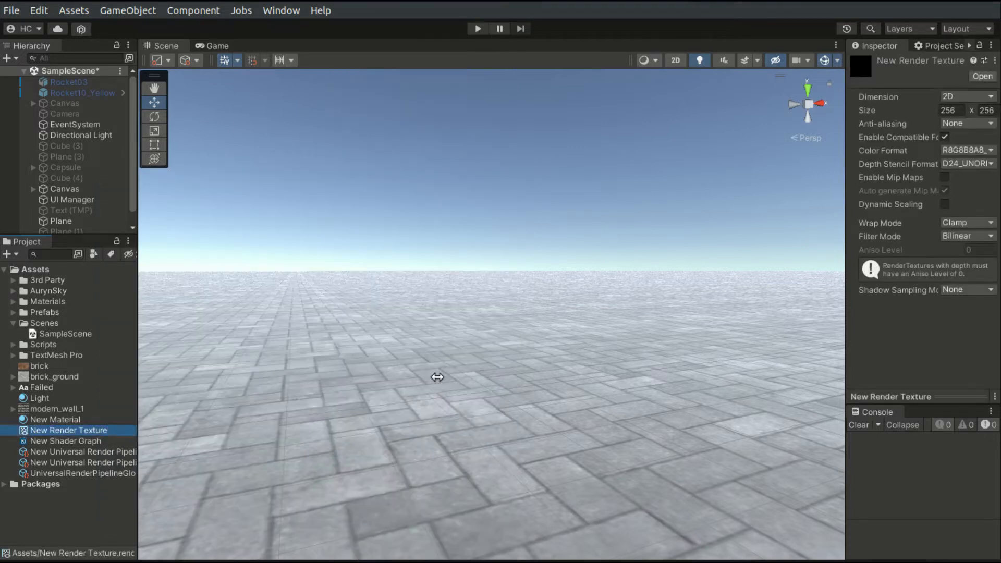
{"action": "scroll", "scroll_direction": "down", "scroll_amount": 3}
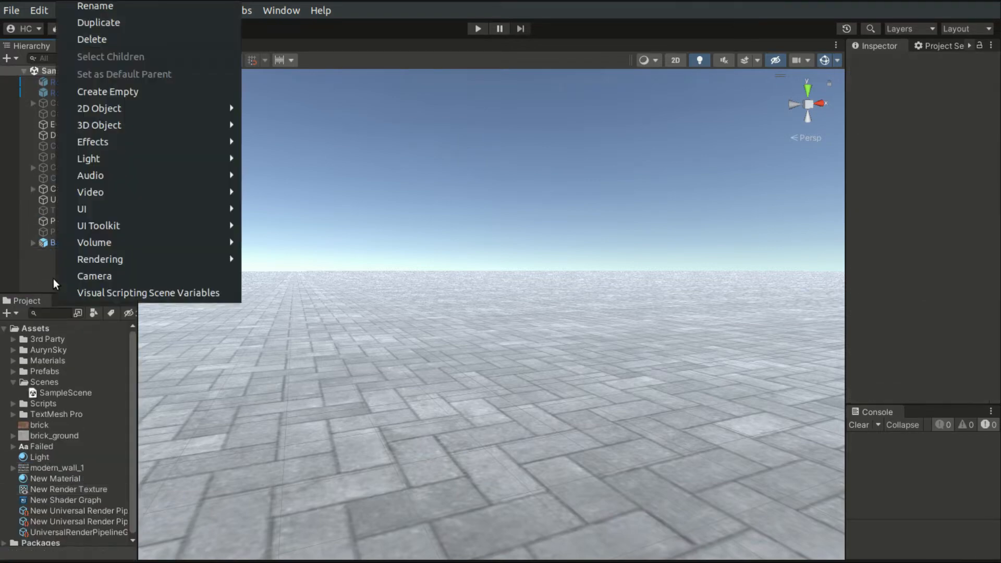
{"action": "mouse_move", "coordinate": [202, 277]}
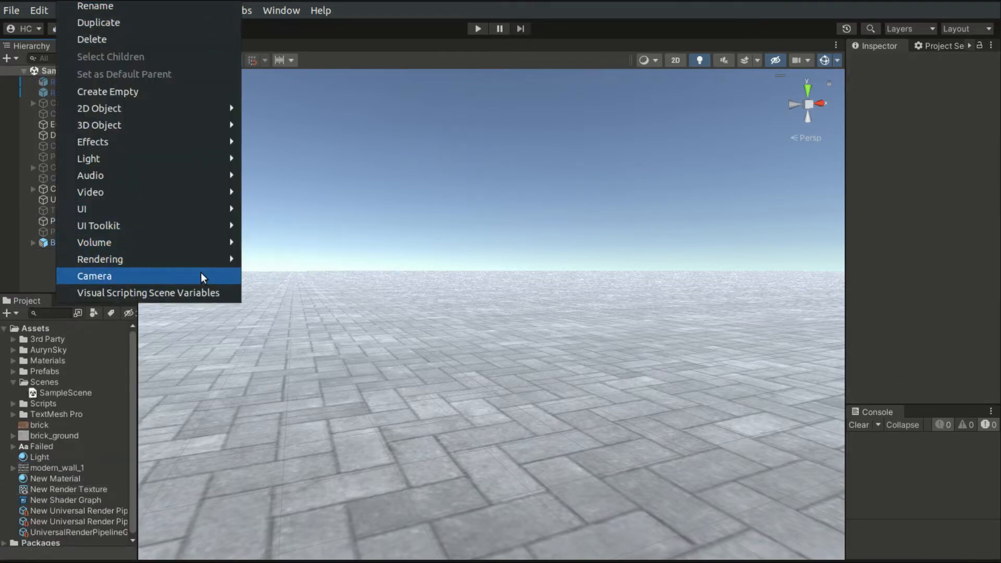
Step: Add a second camera, Camera (1), to the scene via the GameObject menu
{"action": "left_click", "coordinate": [95, 275]}
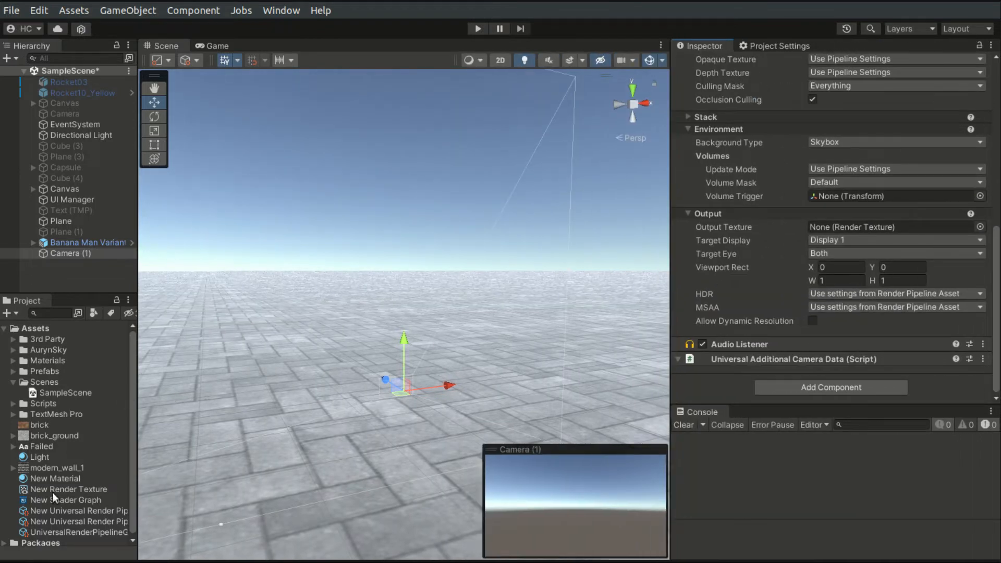
{"action": "left_click", "coordinate": [65, 489]}
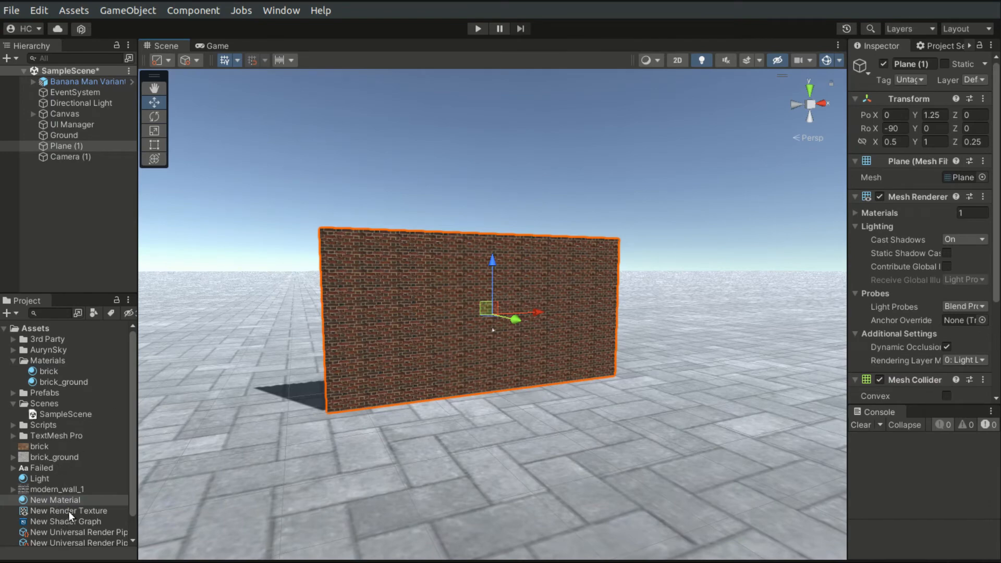
{"action": "mouse_move", "coordinate": [382, 334]}
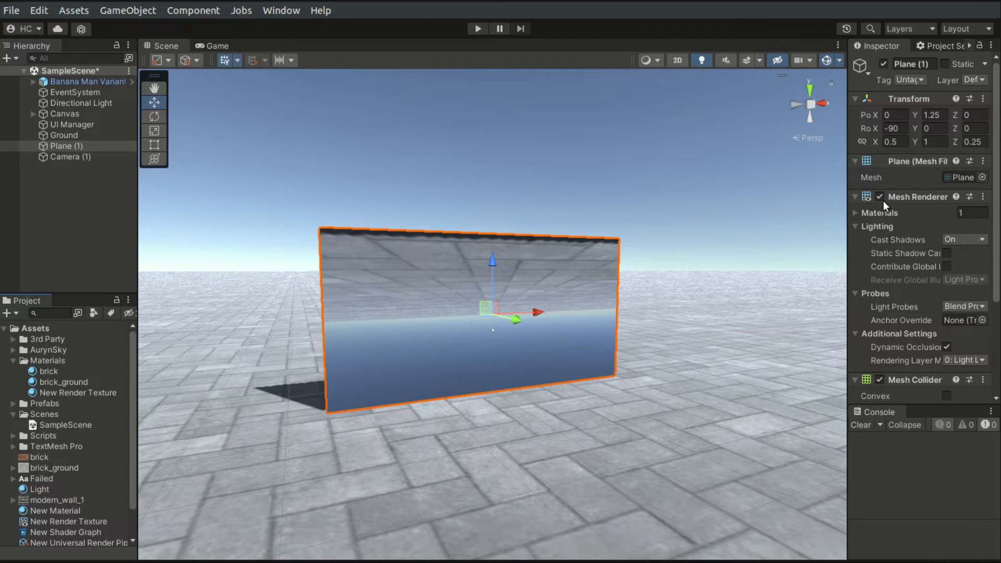
Step: Apply the New Render Texture material to Plane (1), flipping it with Scale Z -0.25
{"action": "left_click", "coordinate": [974, 142]}
{"action": "type", "text": "-0.25"}
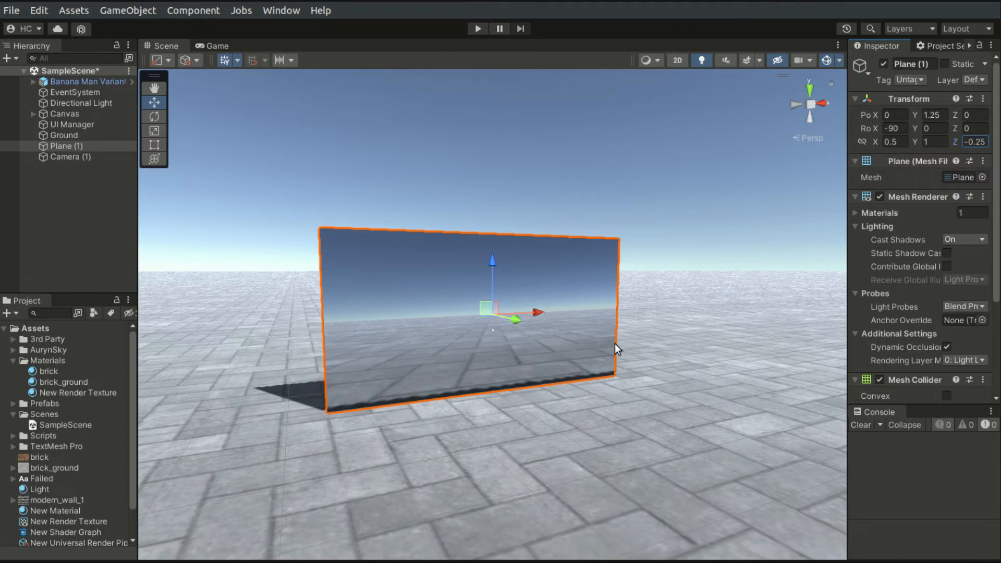
{"action": "mouse_move", "coordinate": [92, 534]}
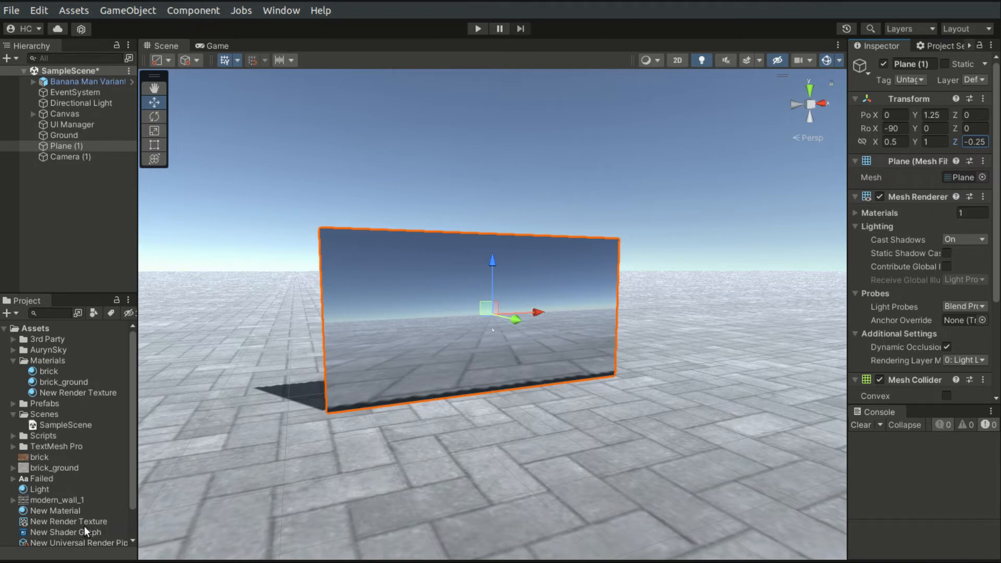
{"action": "left_click", "coordinate": [78, 522]}
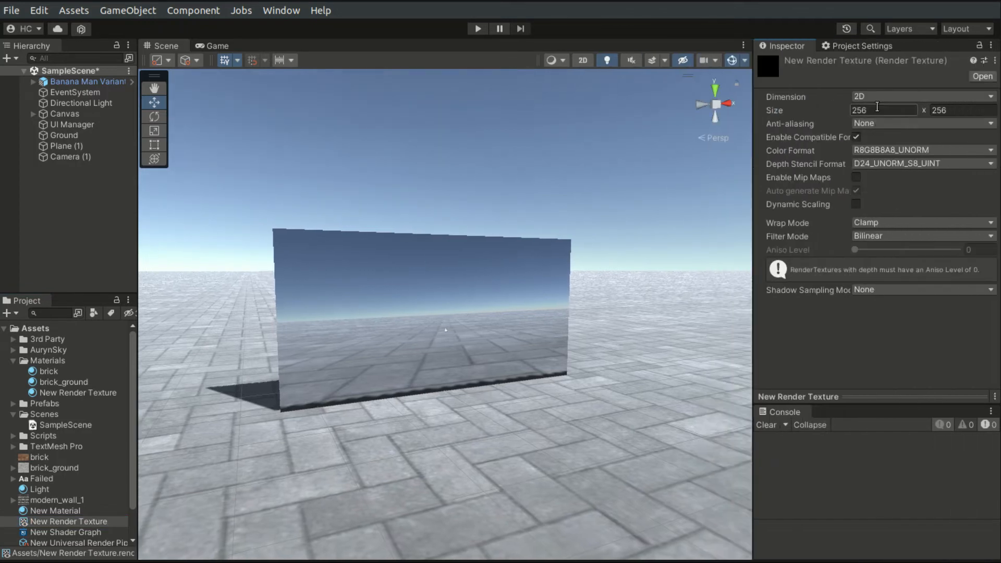
{"action": "double_click", "coordinate": [884, 110]}
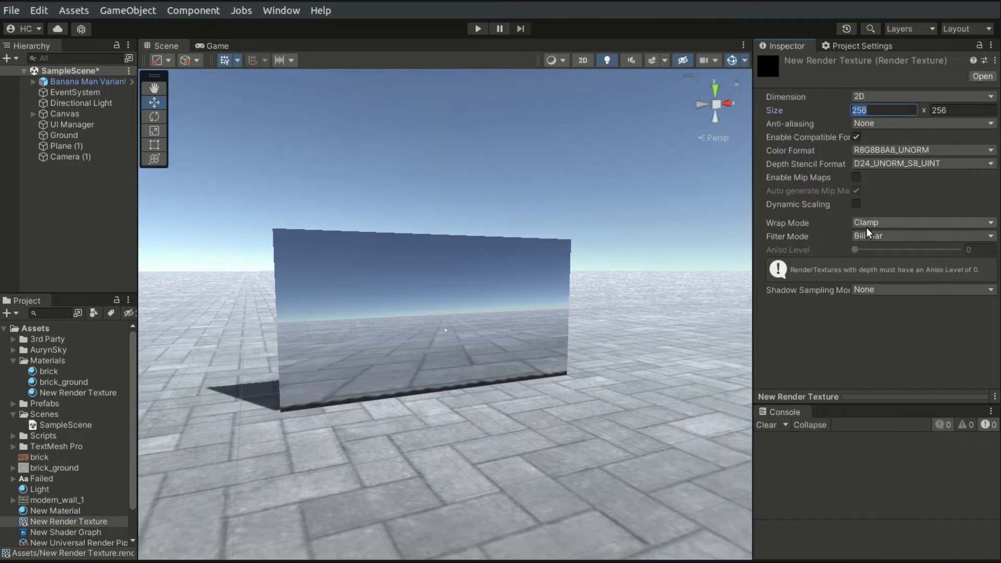
{"action": "left_click", "coordinate": [924, 222]}
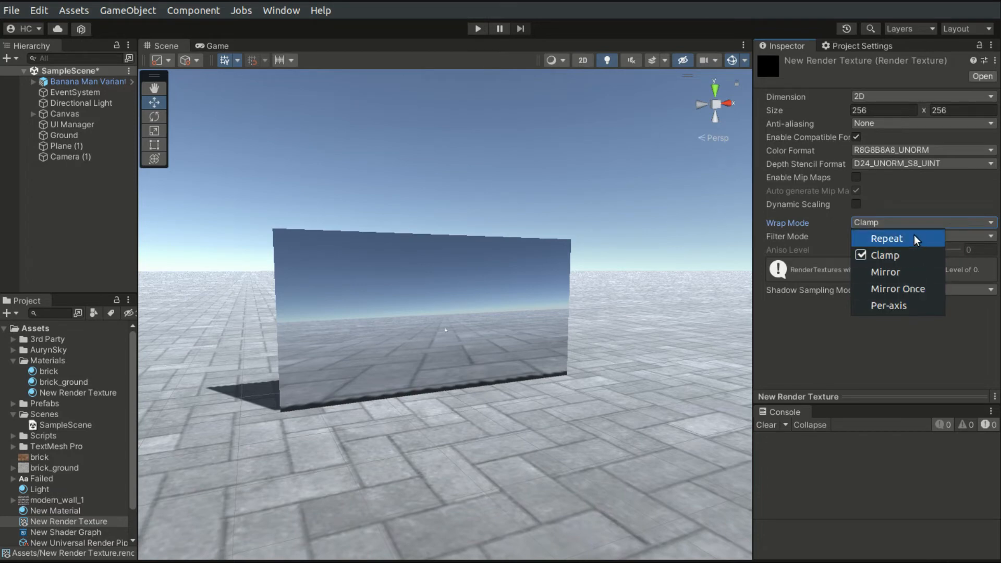
{"action": "left_click", "coordinate": [885, 254]}
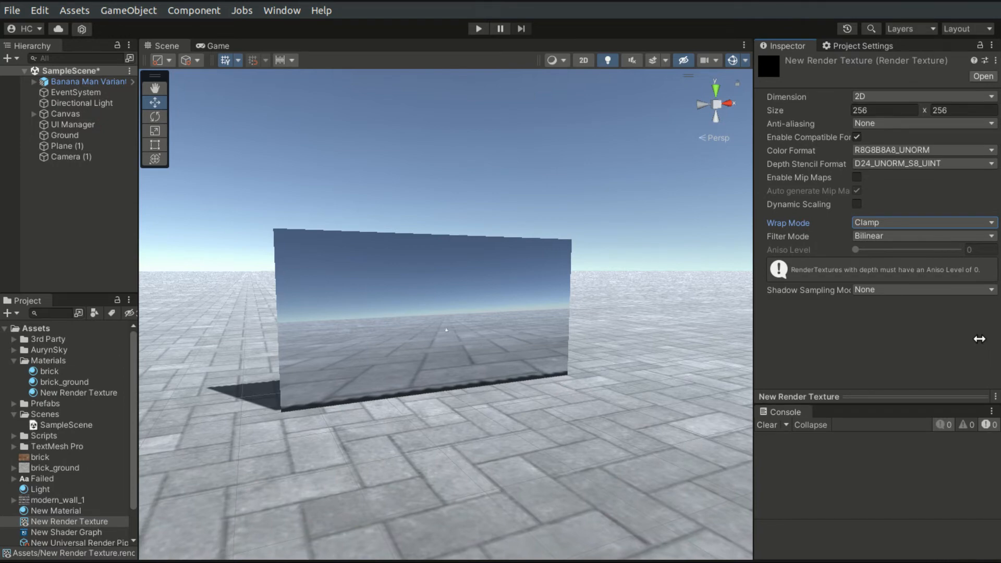
{"action": "left_click", "coordinate": [479, 28]}
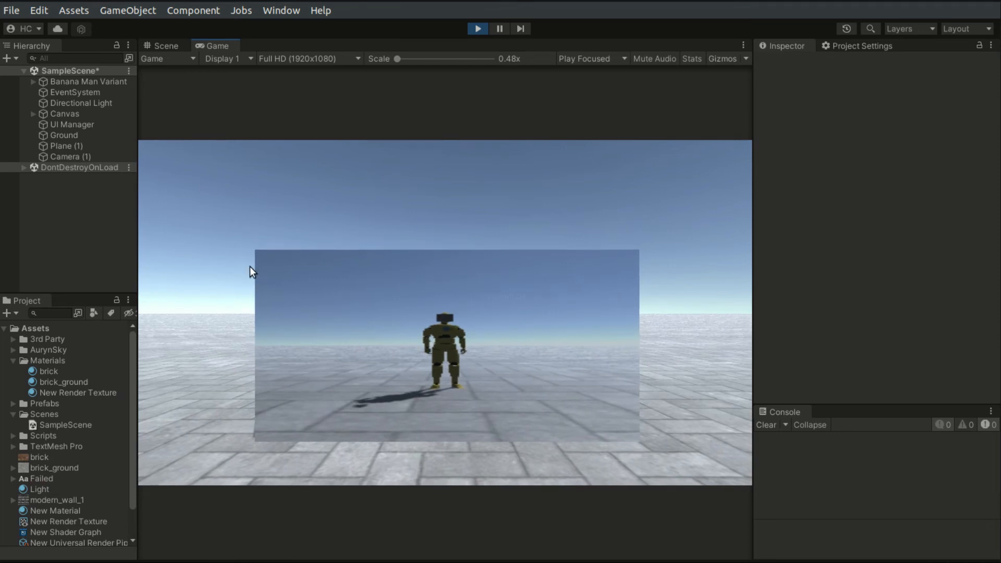
Step: Select Camera (1) during play and uncheck Render Shadows on its Camera component
{"action": "left_click", "coordinate": [69, 157]}
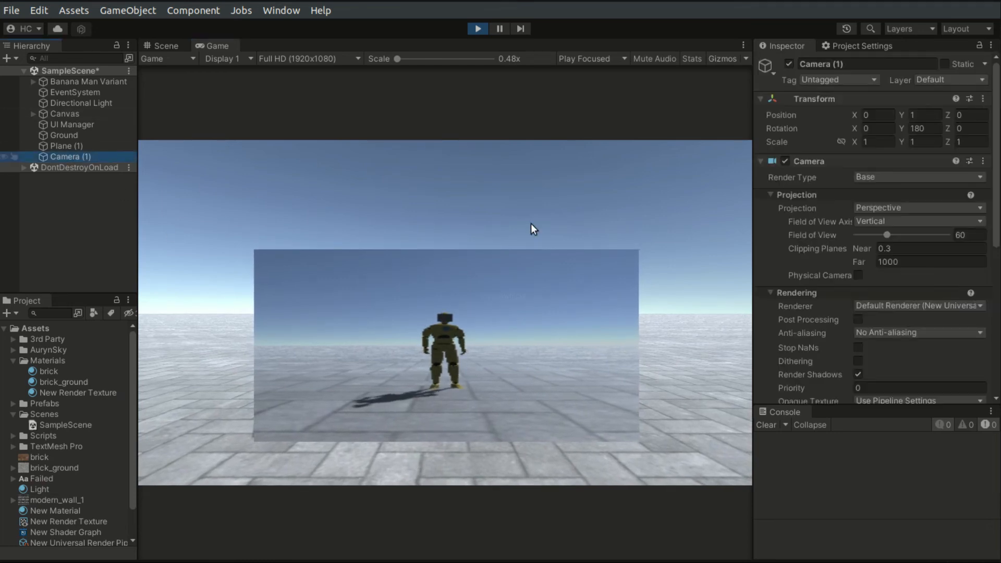
{"action": "scroll", "scroll_direction": "down", "scroll_amount": 3}
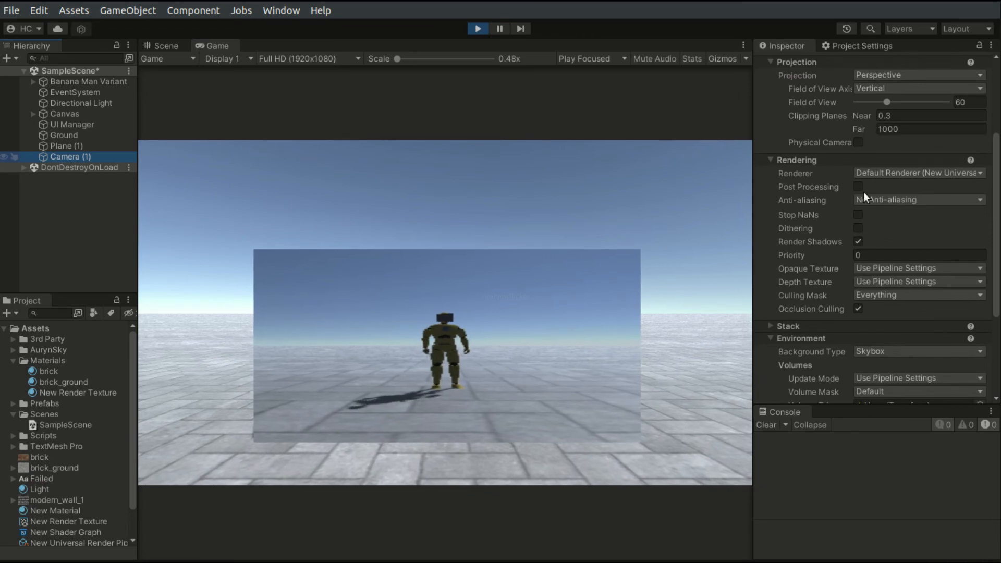
{"action": "left_click", "coordinate": [857, 241]}
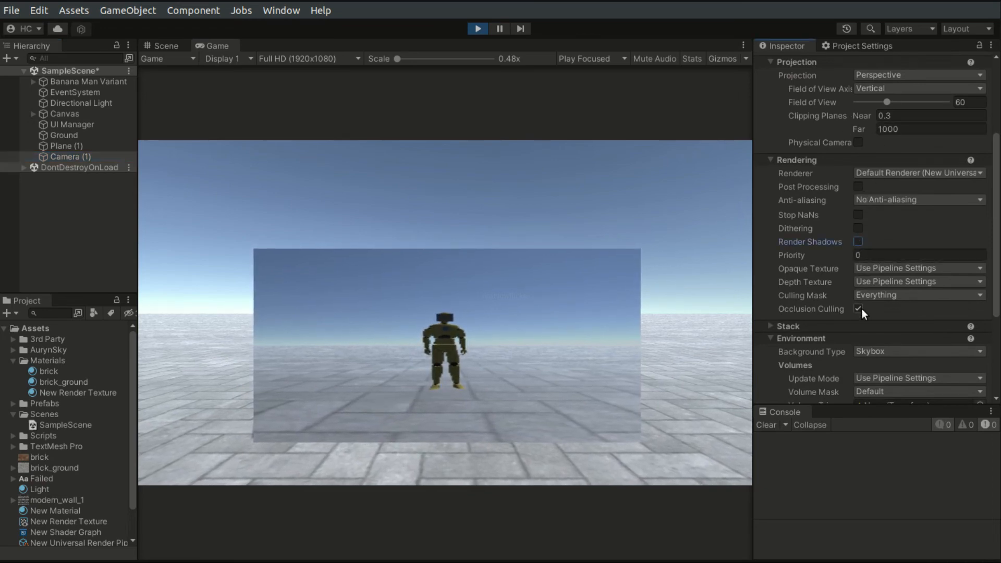